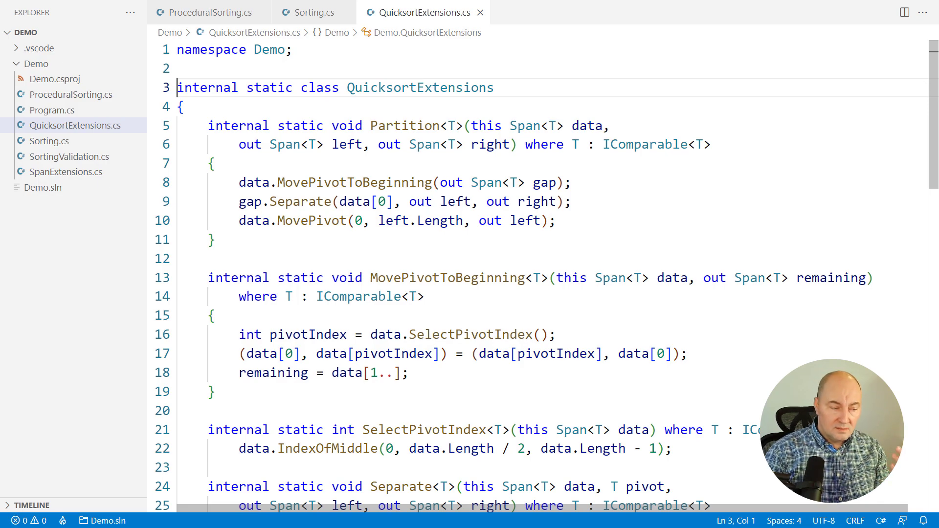
Step: Review the partition helpers in QuicksortExtensions.cs, then view Sorting.cs's recursive Quicksort over spans
click(186, 126)
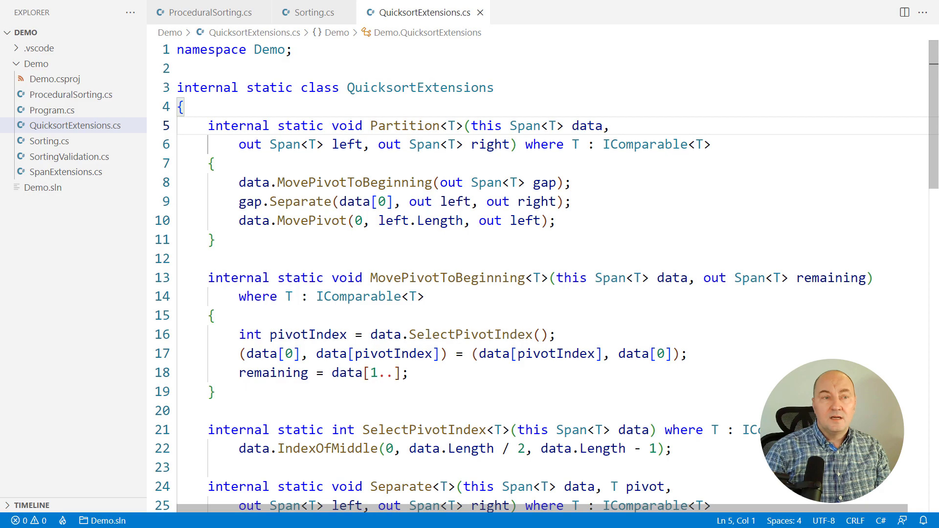
scroll(down, 3)
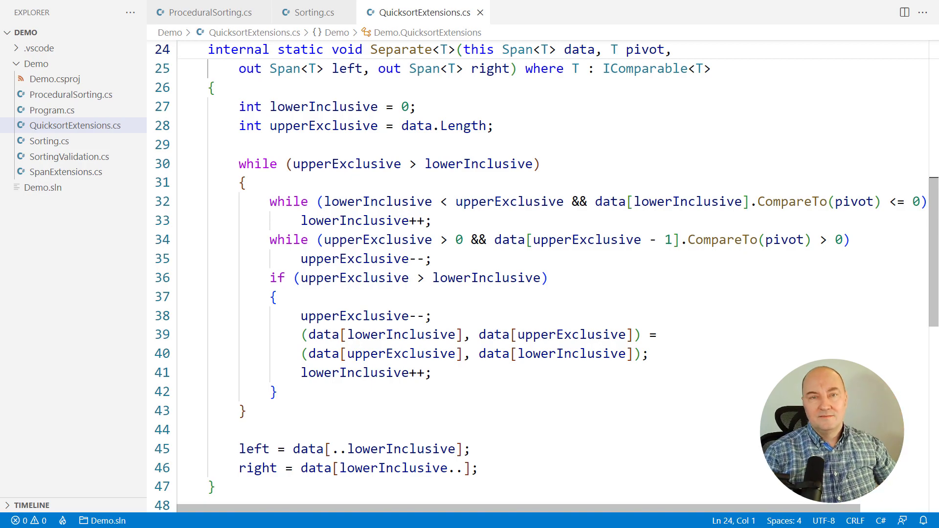
click(312, 12)
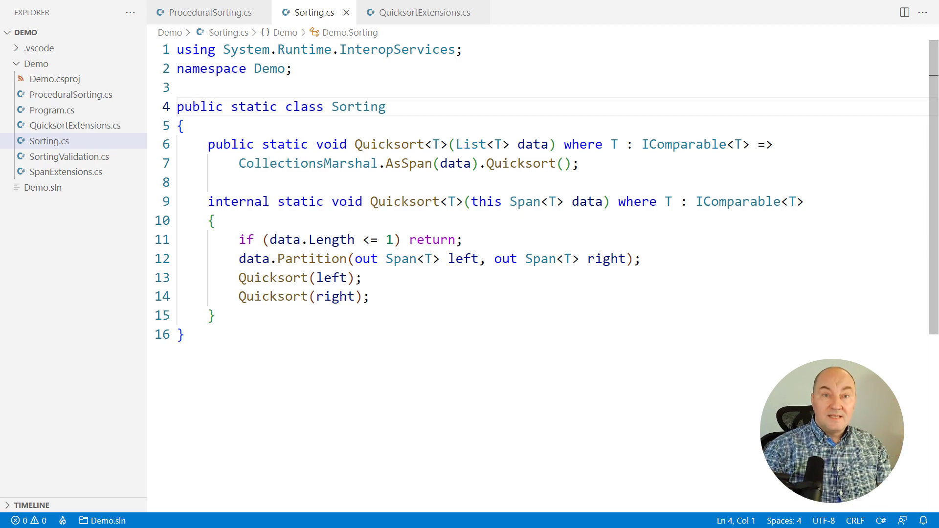
Step: Add a generic Swap<T> span extension to SpanExtensions.cs using (data[a], data[b]) tuple assignment
click(48, 141)
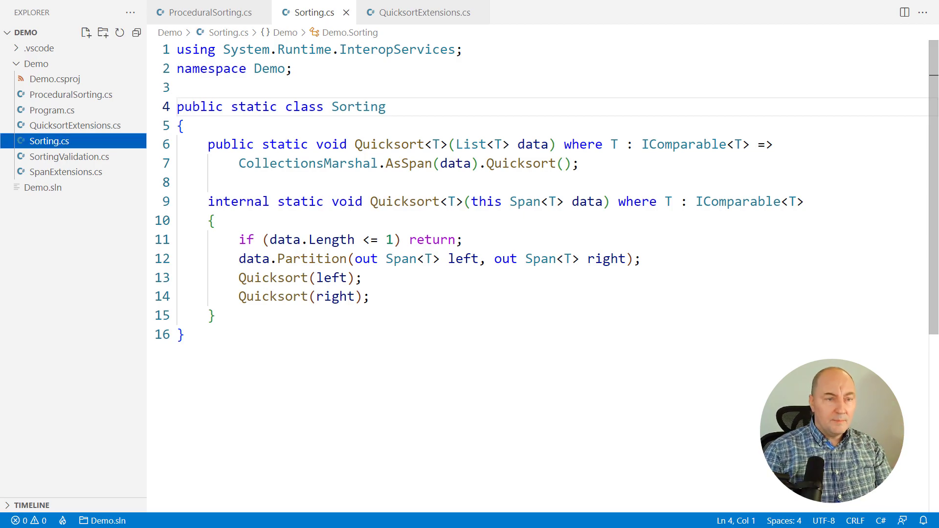
click(62, 171)
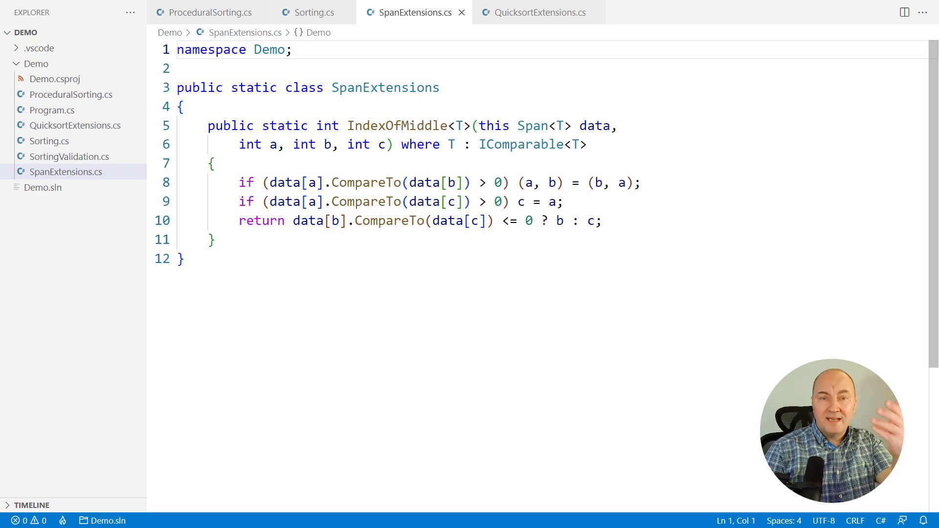
key(Enter)
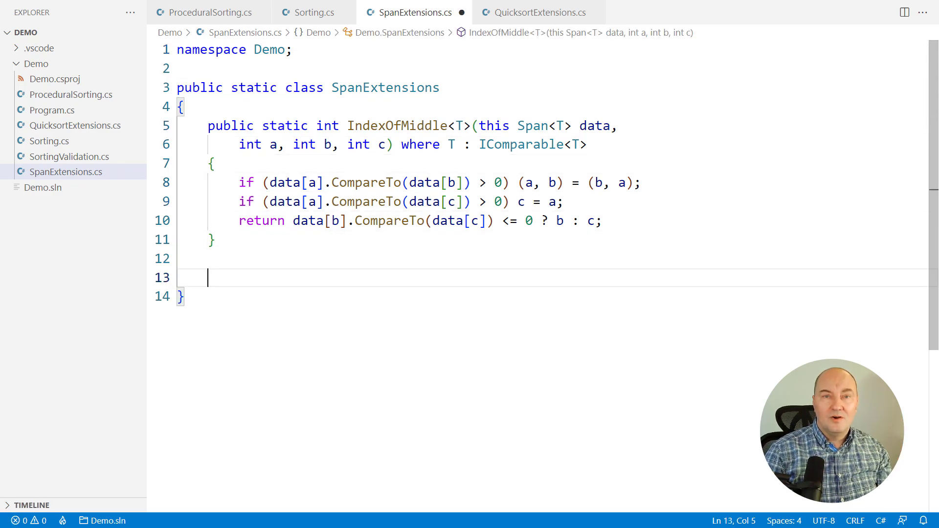
text(public static void Swap<T>(this Span<T> data, int a, int b) =>)
text((data[a)
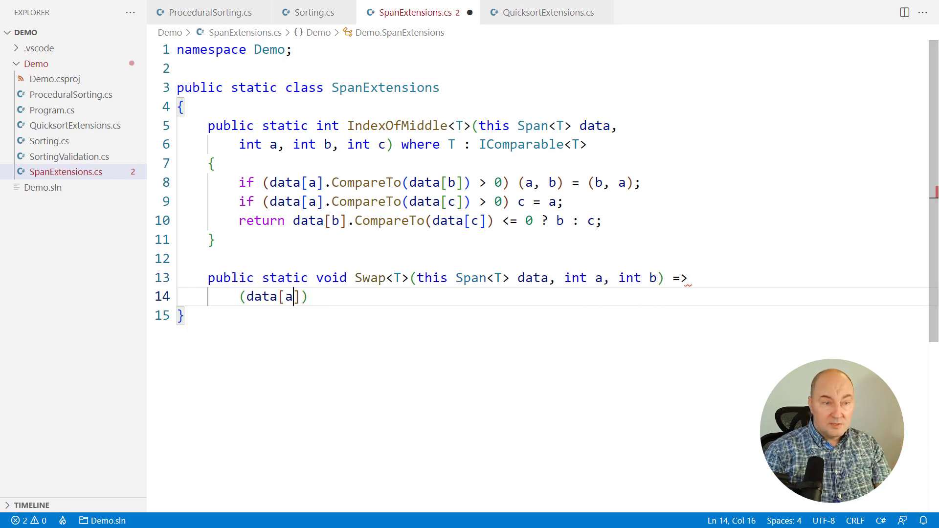
text(], data[b]) = (data[b], data[a]);)
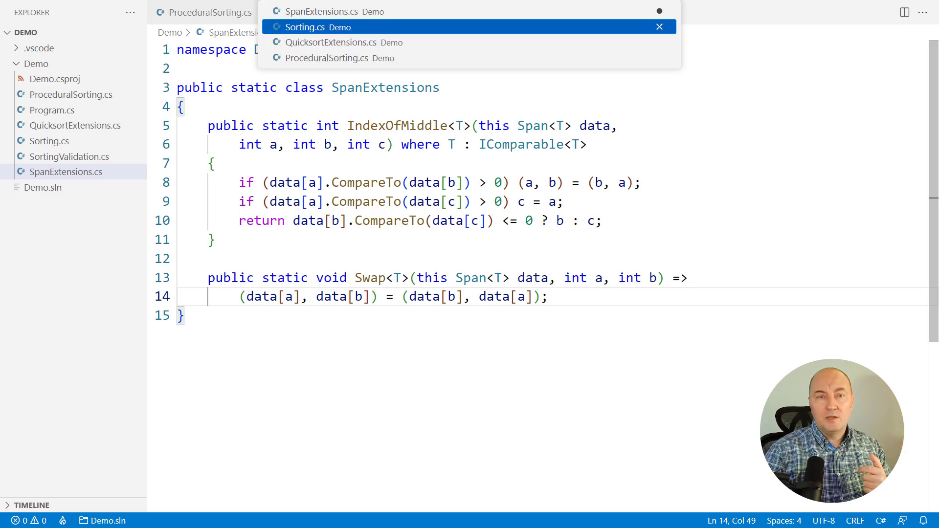
click(335, 42)
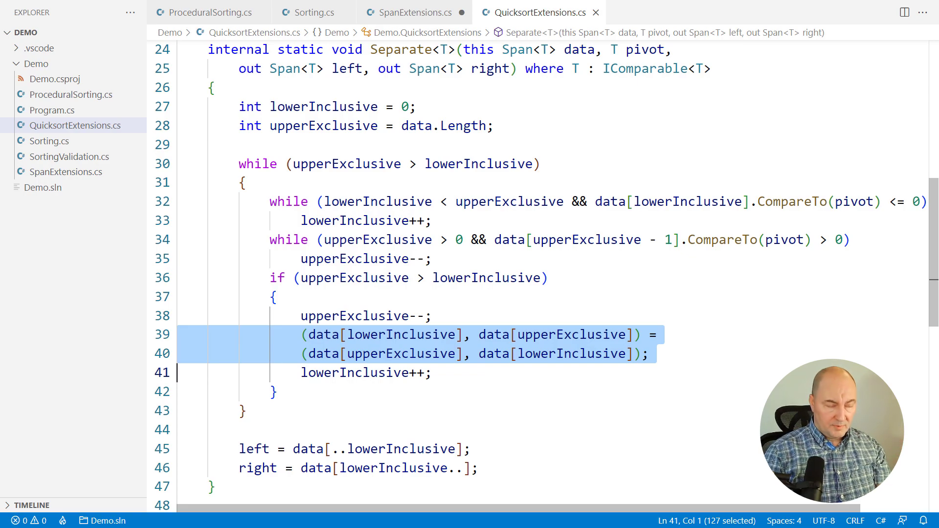
Step: Replace Separate's two-line tuple exchange with data.Swap(lowerInclusive, upperExclusive);
text(data.Swap(lowerInclusive, upperExclusive);)
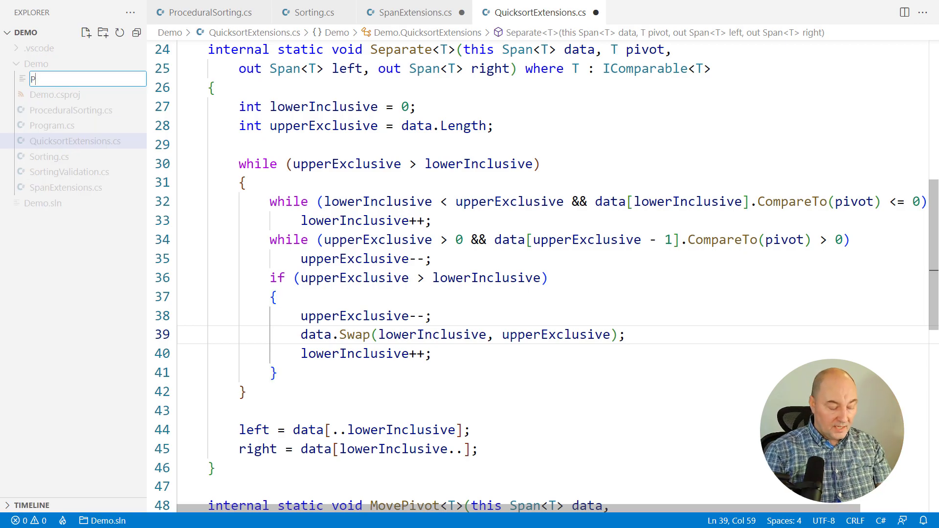
Step: Create PartitioningGap.cs declaring internal ref struct PartitioningGap<T> where T : IComparable<T>
text(artitioningGap.cs)
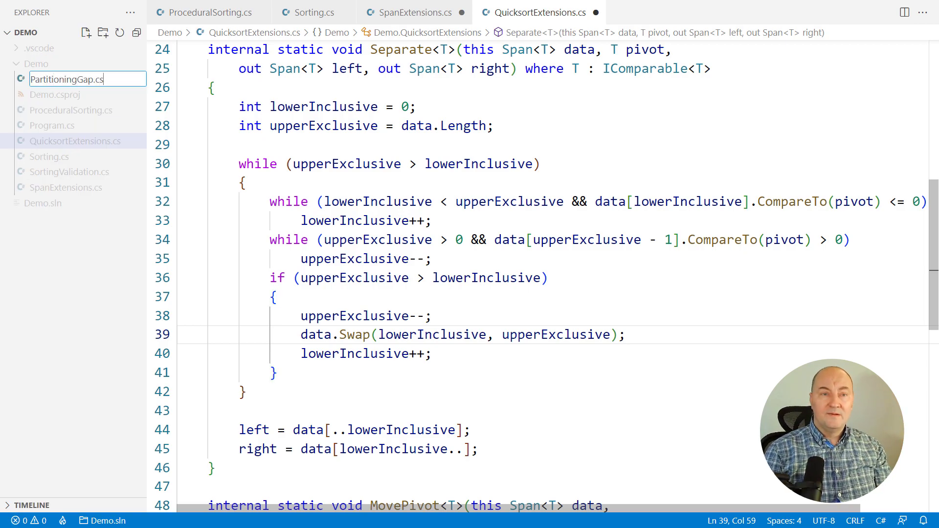
key(Enter)
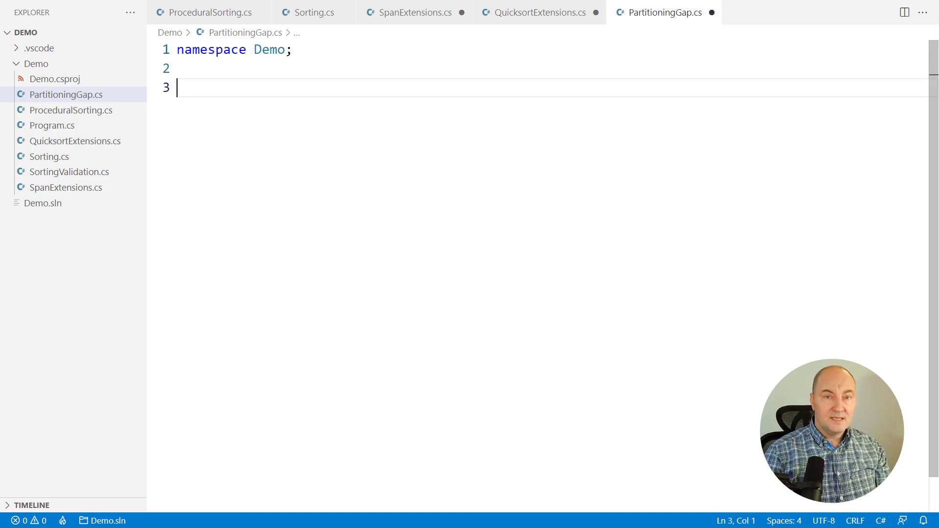
text(internal ref struct PartitioningGap<T> where T : IComparable<T>)
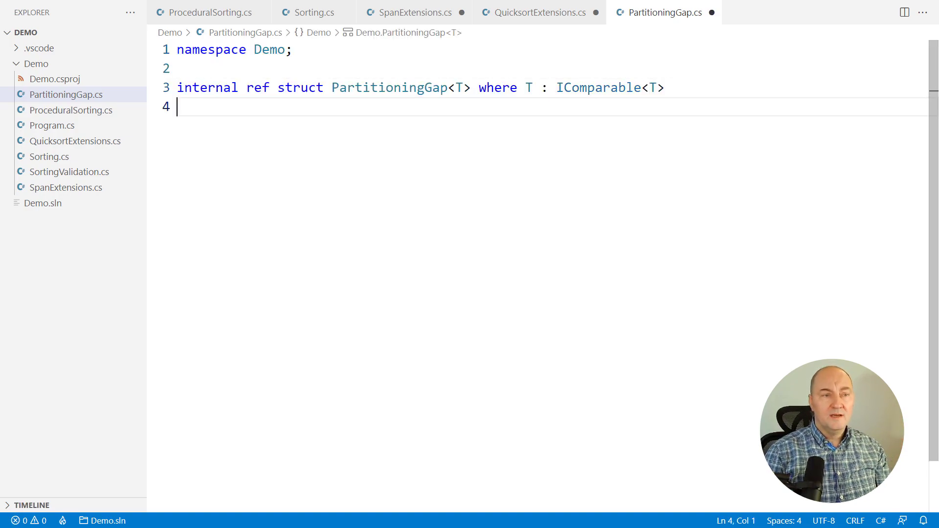
Step: Replace Quicksort's body with data.BeginPartitioning().CloseGap(), generating the BeginPartitioning stub via Quick Fix
click(311, 12)
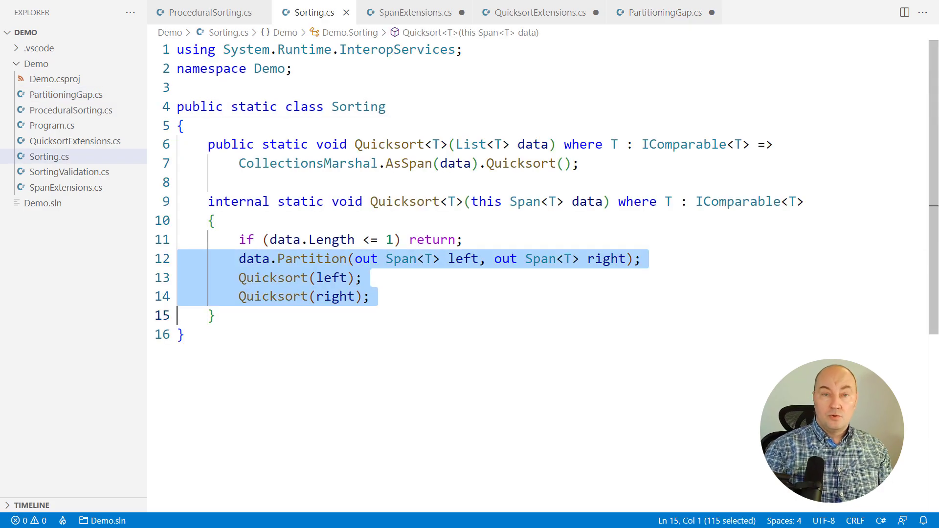
key(Delete)
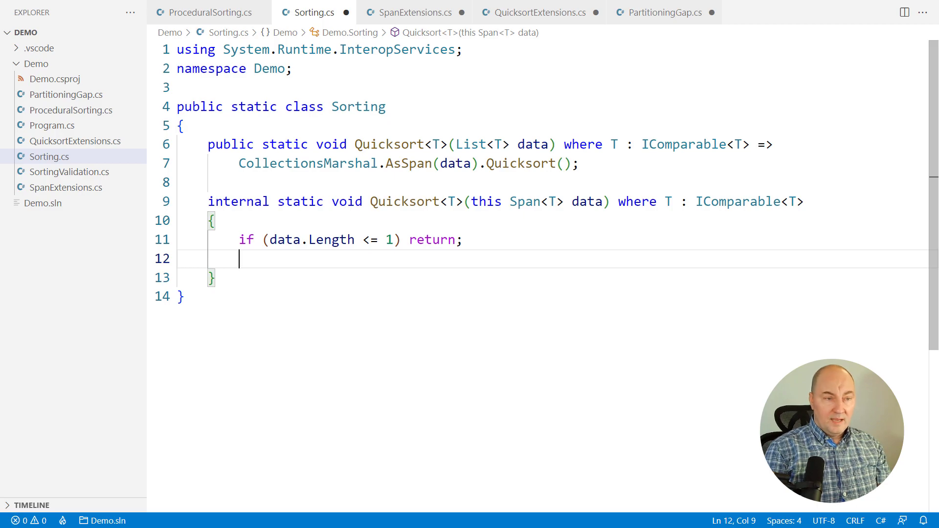
text(data.BeginPa)
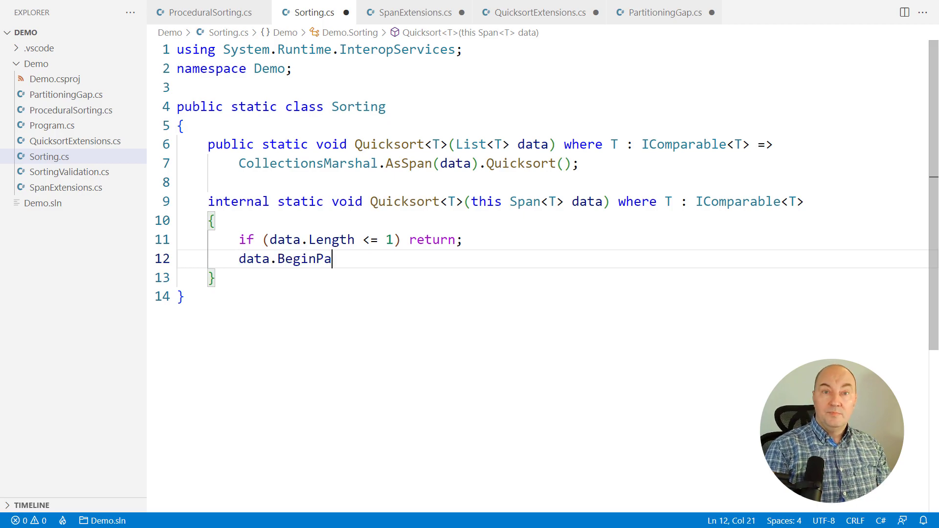
text(rtitioning())
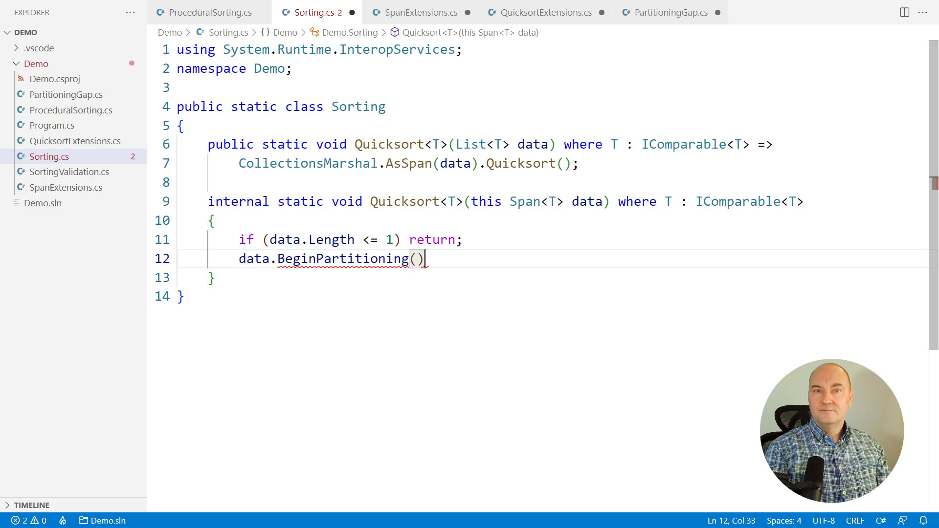
click(666, 12)
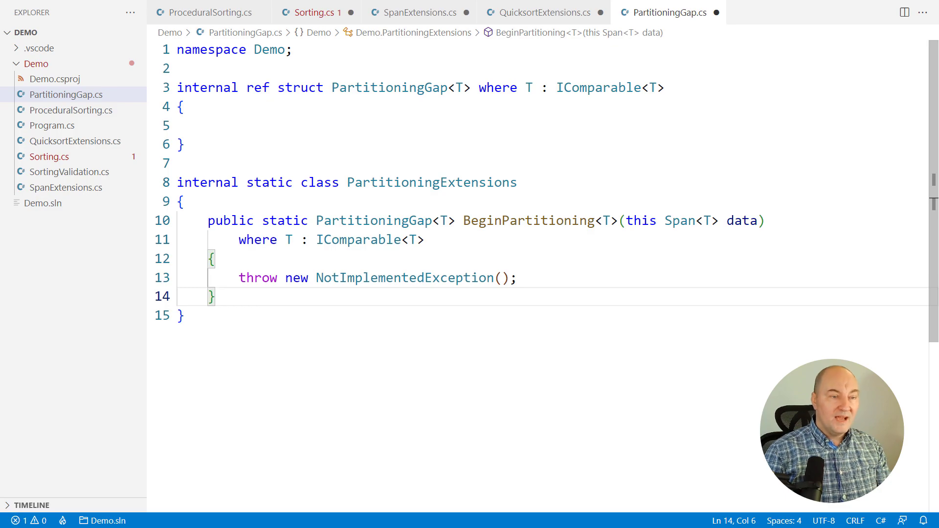
click(313, 12)
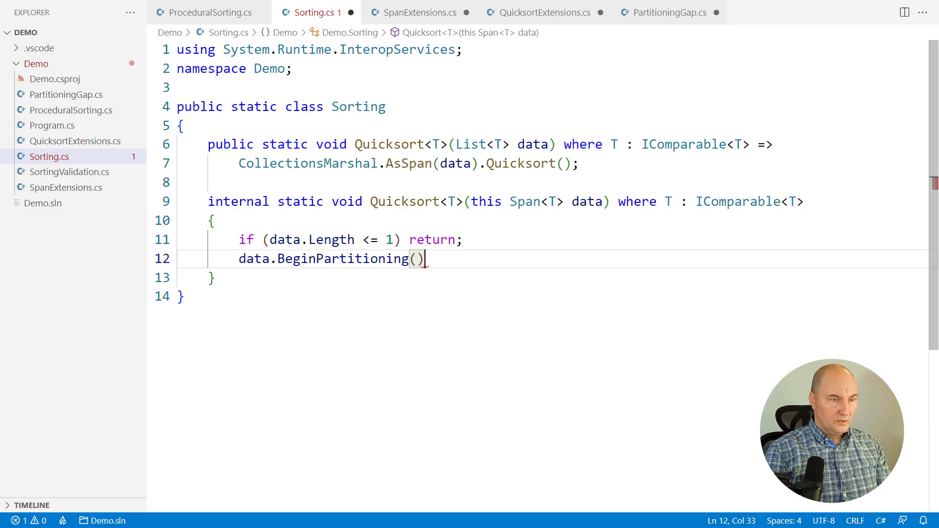
text(.CloseGap())
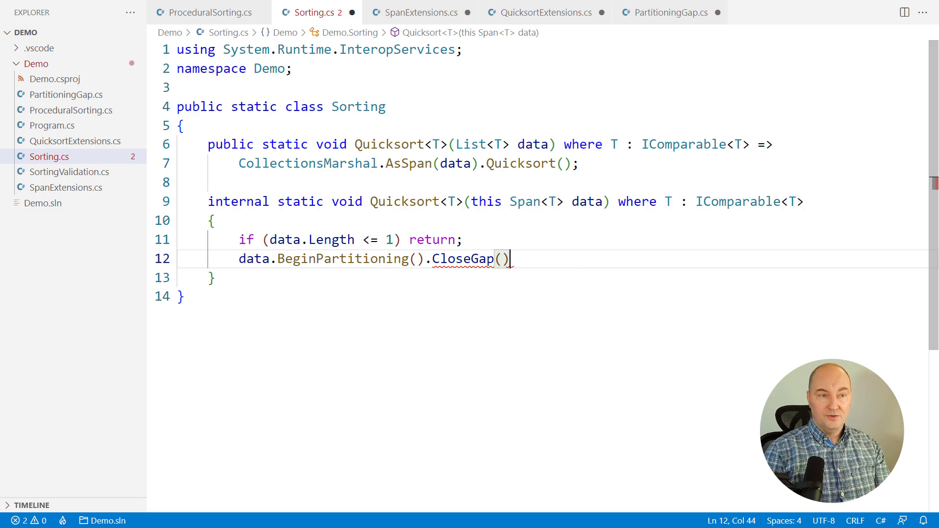
Step: Add CloseGap returning Partitions<T>, whose Sort() calls Left.Quicksort() and Right.Quicksort()
click(667, 12)
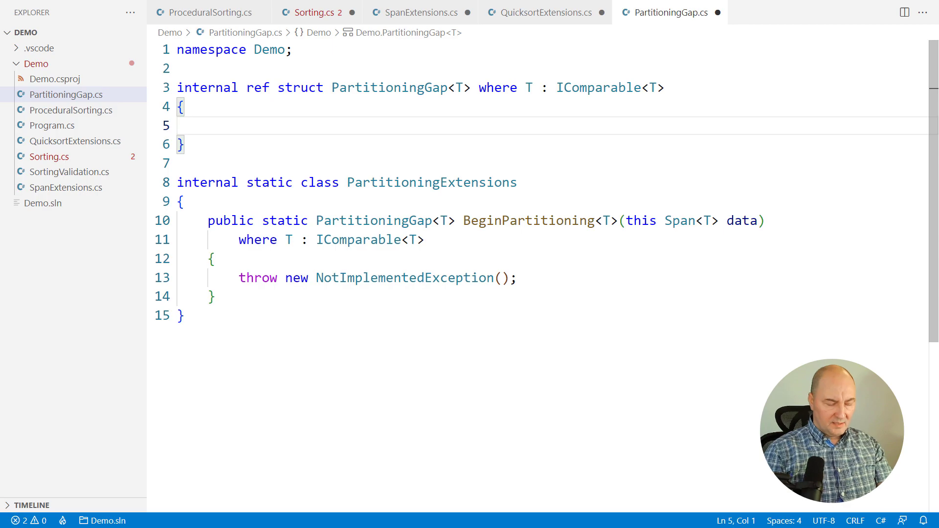
text(public Partitions<T> CloseGap())
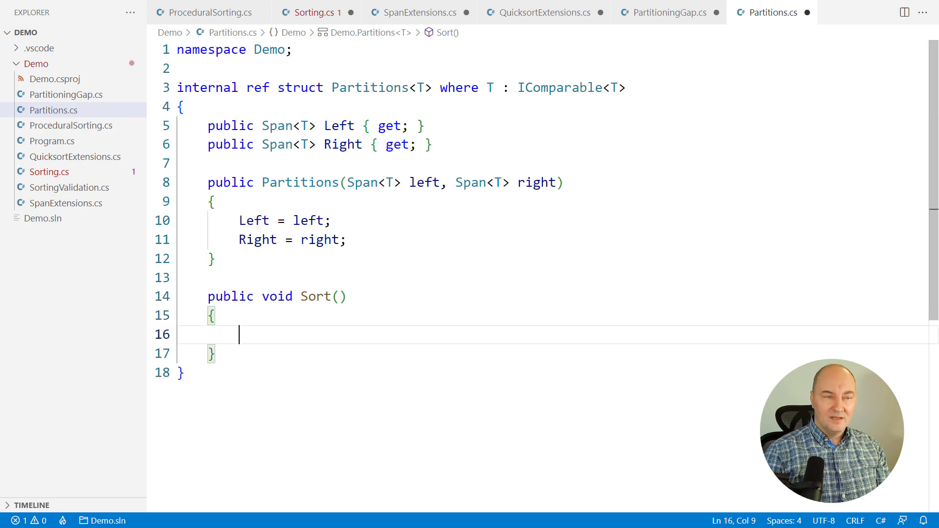
text(Left.Quicksort();)
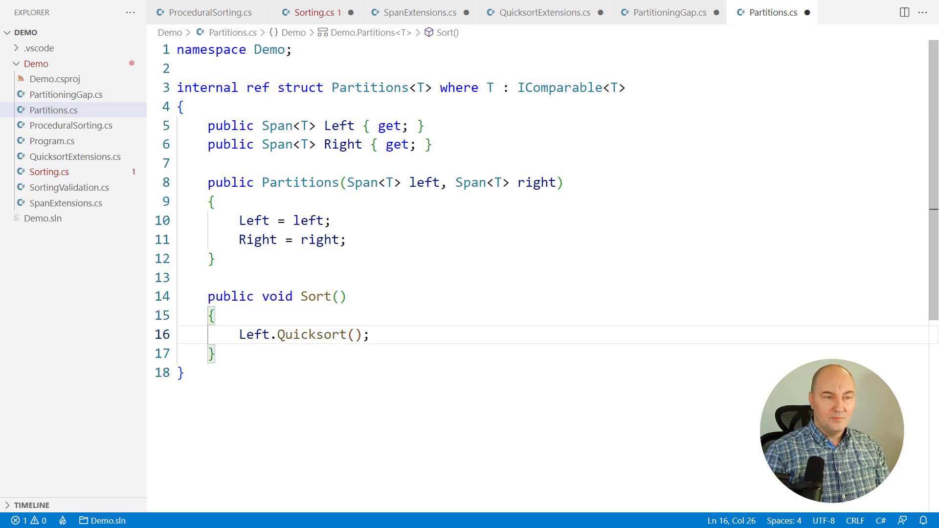
text(Right.Quicksort();)
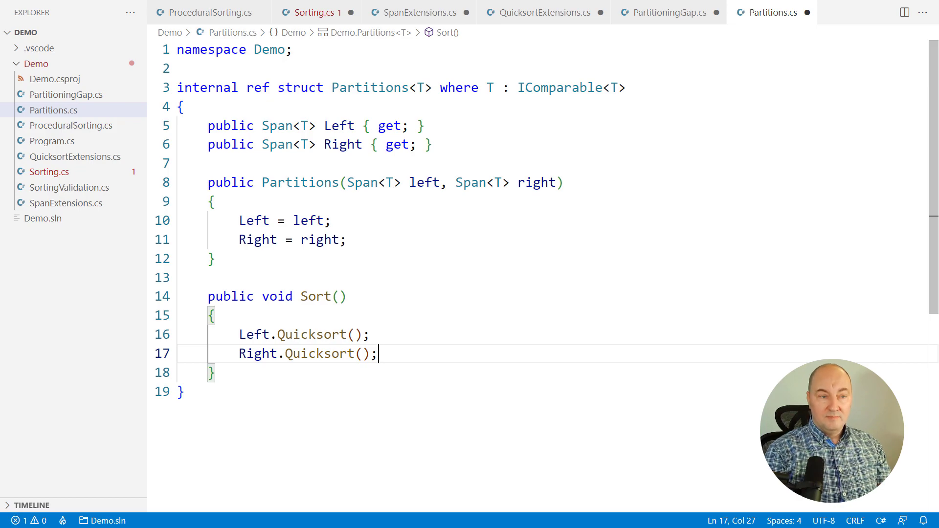
click(312, 11)
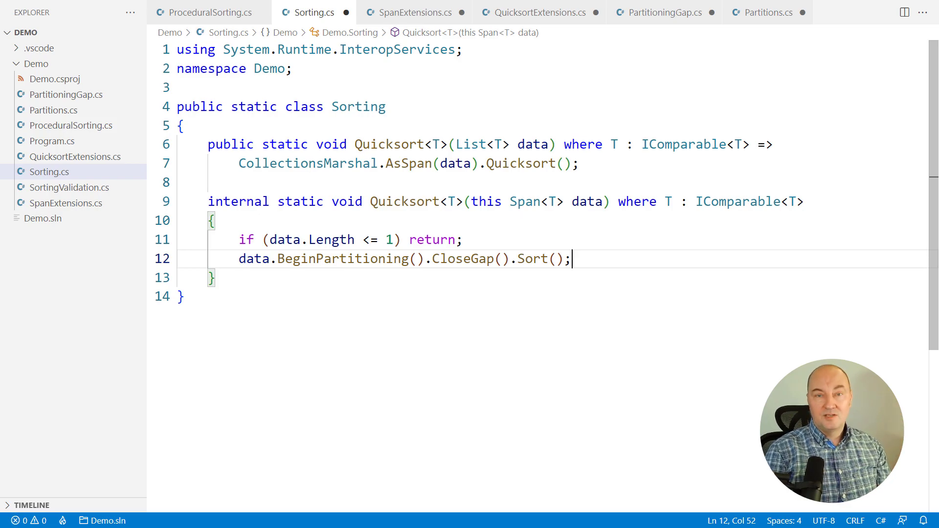
Step: Implement BeginPartitioning: move the pivot to the start and return a gap with pivot data[0], gap data[1..]
click(663, 12)
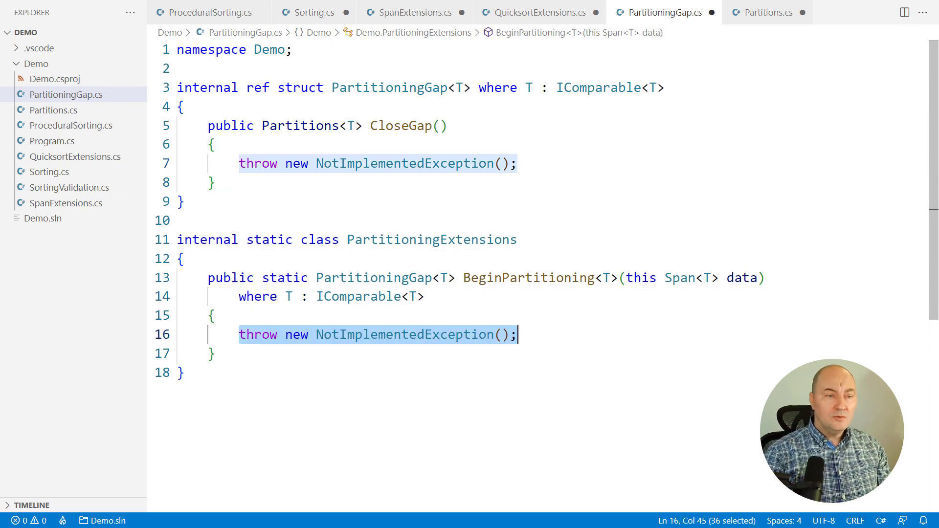
key(Delete)
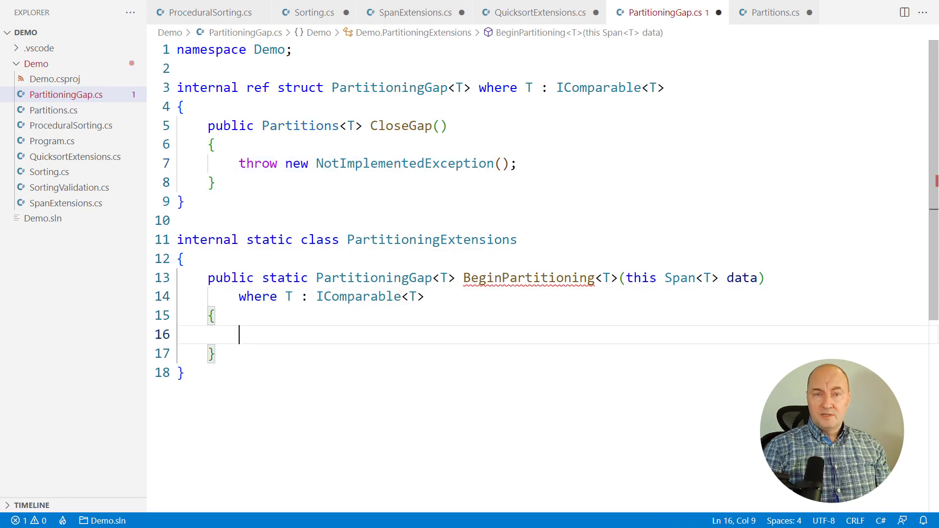
text(data.MovePivotToBeginning();)
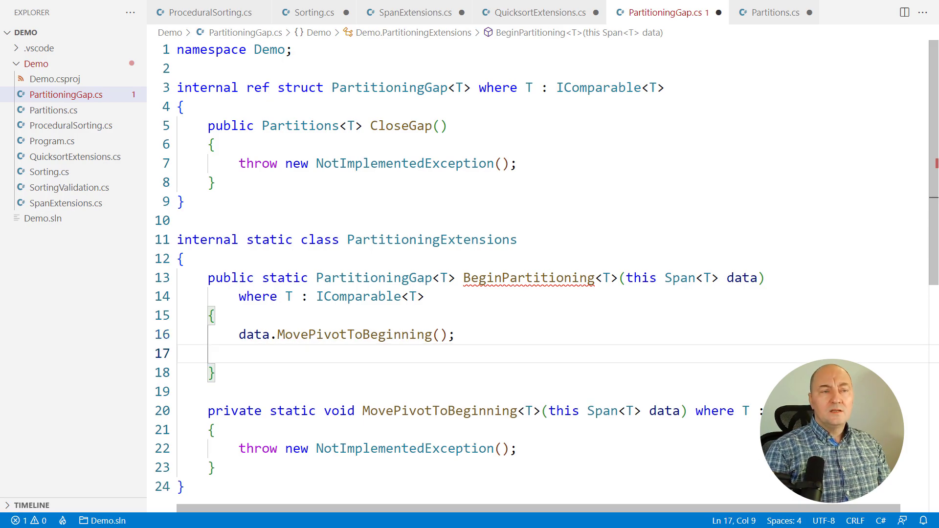
text(return new(data: data, pivot: data[0], pivotFinalPosition: 0, gap: data[1..]);)
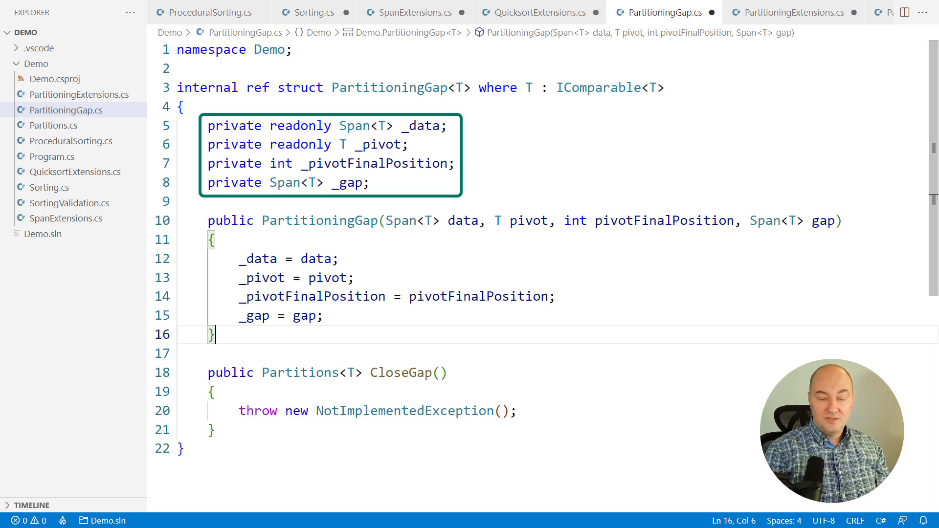
Step: Make MovePivotToBeginning swap element 0 with data.IndexOfPivot() in PartitioningExtensions.cs
click(790, 11)
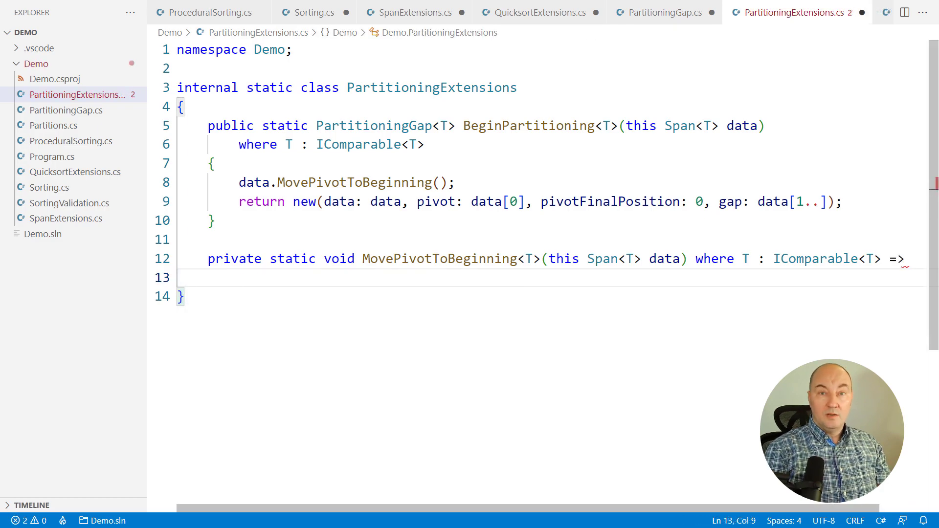
text(data.IndexOfPivot());)
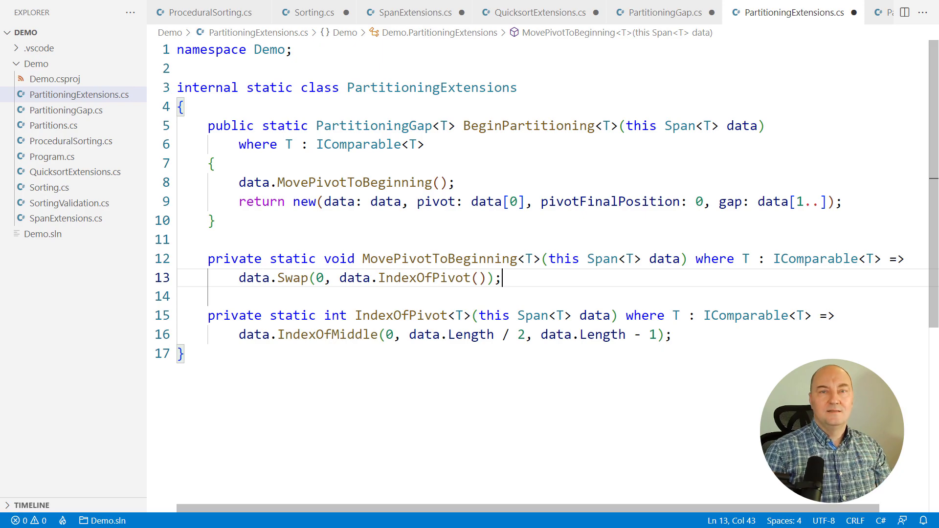
Step: Clear CloseGap's placeholder exception and write LastIndexOfGreaterThan in SpanExtensions.cs
click(664, 11)
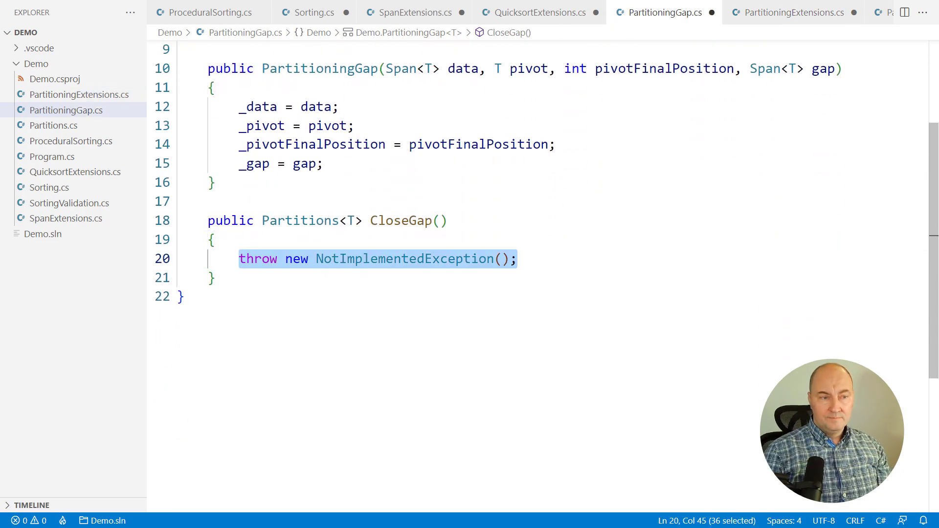
key(Delete)
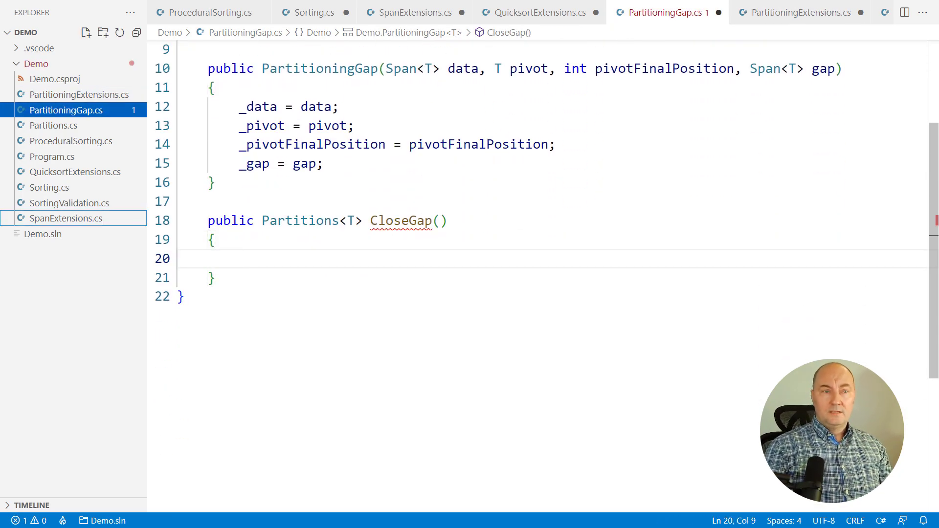
click(413, 12)
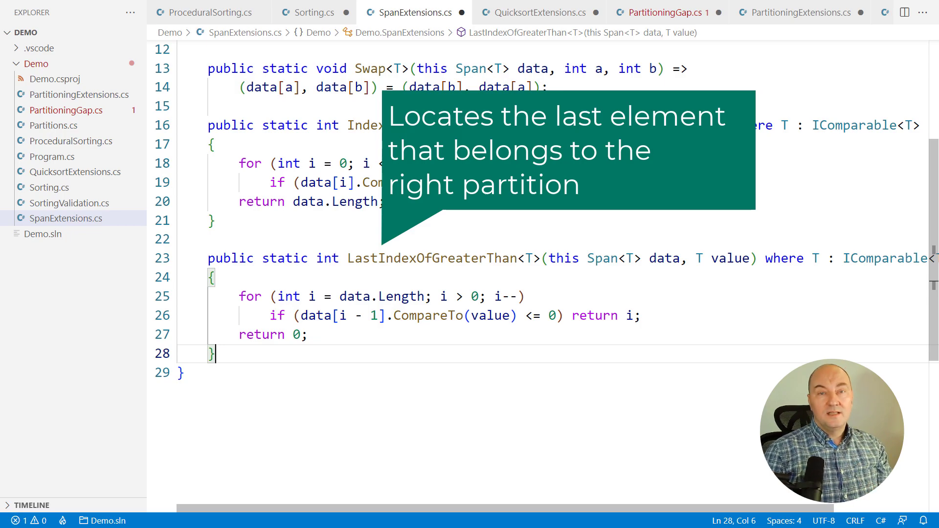
Step: In CloseGap, compute skipLeft via IndexOfGreaterThan, narrow _gap, and advance _pivotFinalPosition by skipLeft
click(658, 11)
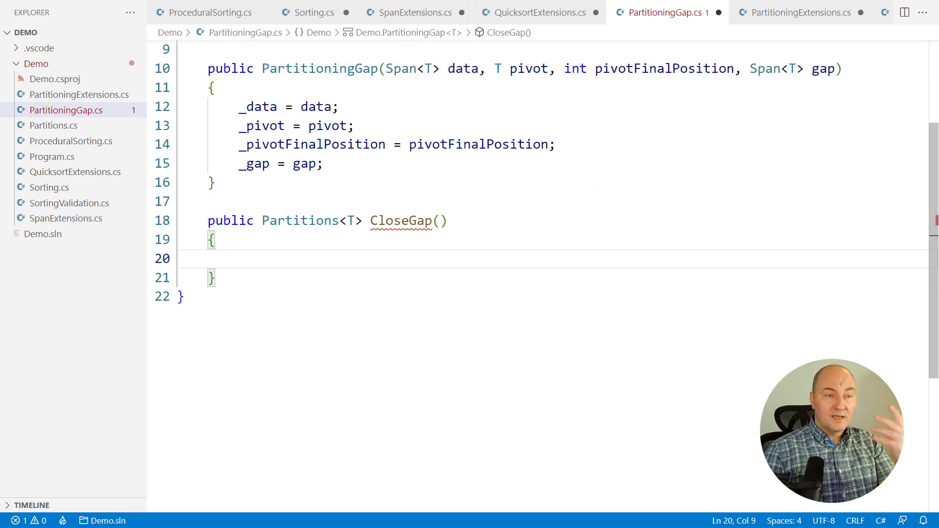
text(int skipLeft = _gap.IndexOfGreaterThan(_pivot);)
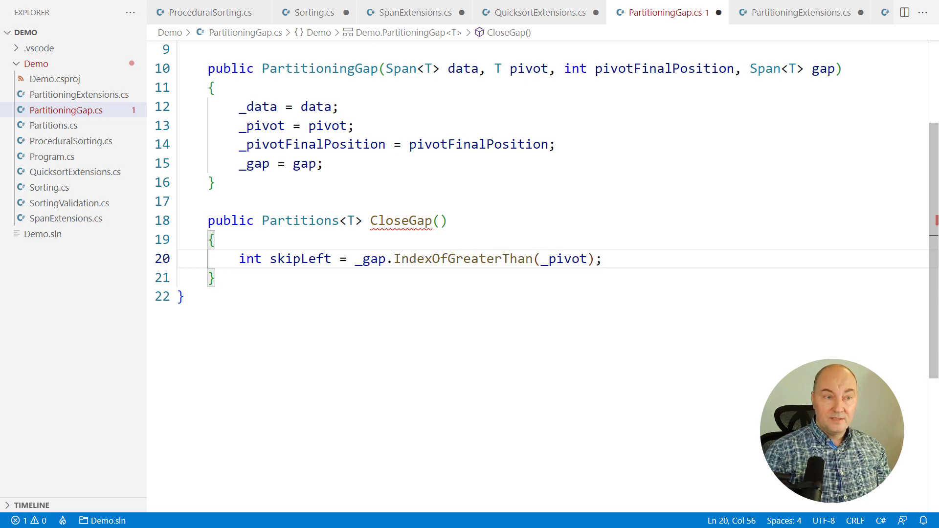
text(_gap = _gap[skipLeft.._gap.LastIndexOfGreaterThan(_pivot)];)
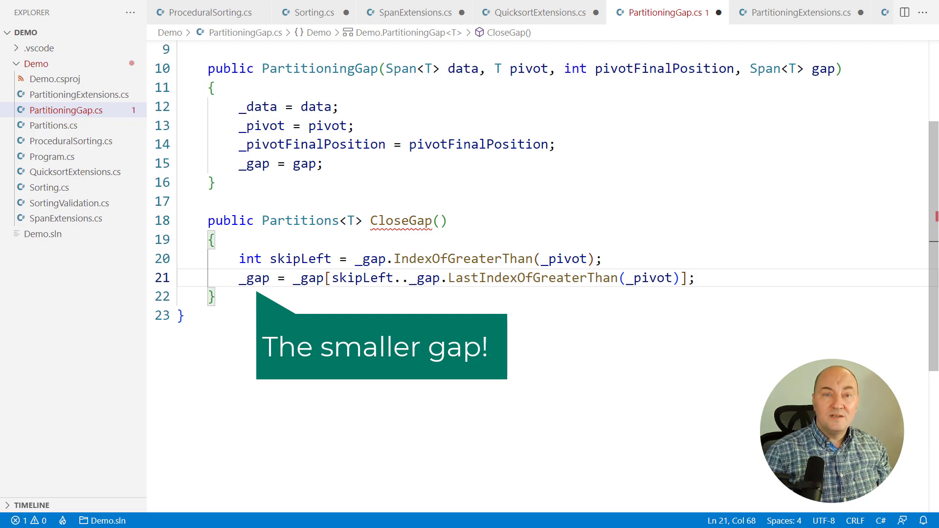
text(_pivotFin)
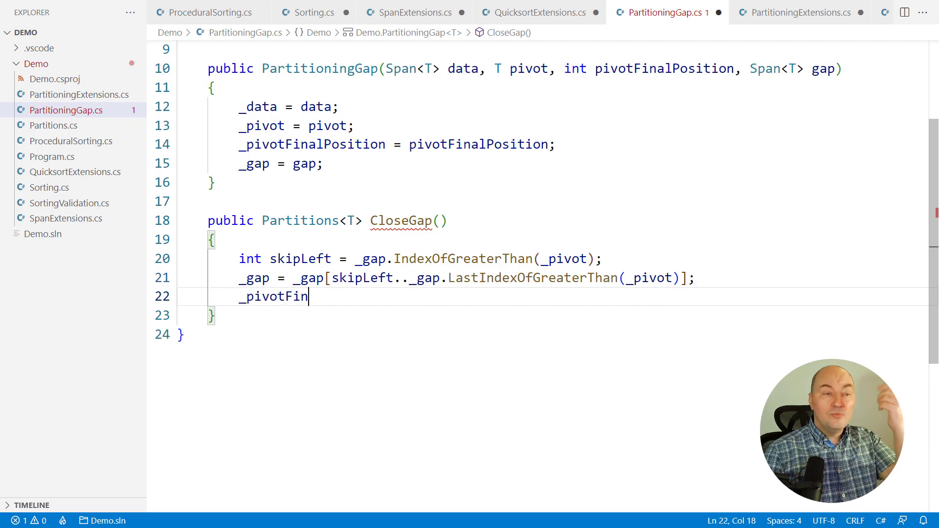
text(alPosition += skipLeft;)
text(while (_gap.Length > 0) CloseGapStep();)
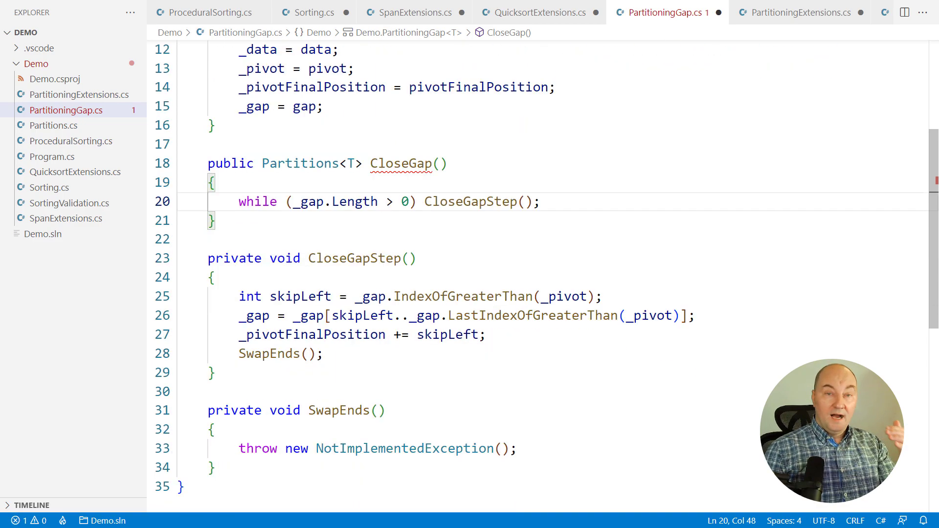
Step: After the loop, call _data.Swap(0, _pivotFinalPosition) and return Partitions of the surrounding slices
scroll(up, 3)
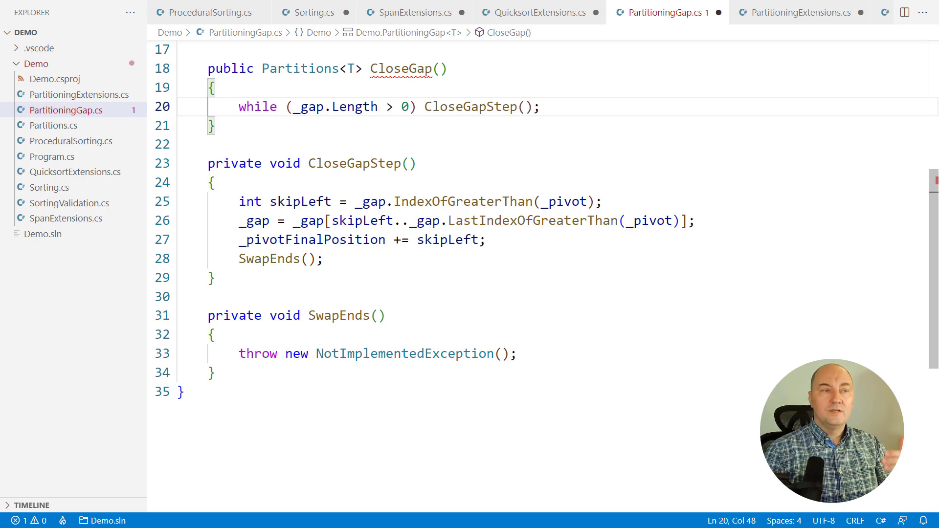
text(_data.Swap(0, _pivotFinalPosit)
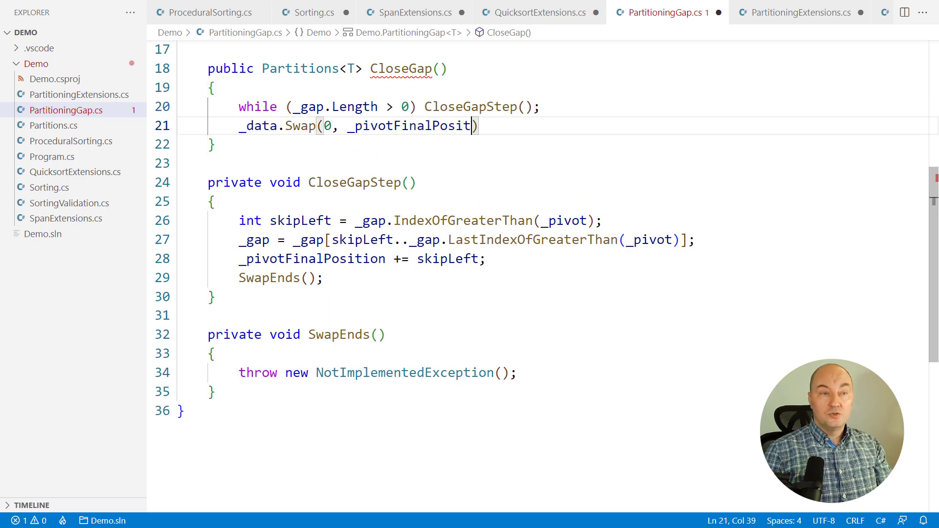
text(ion);)
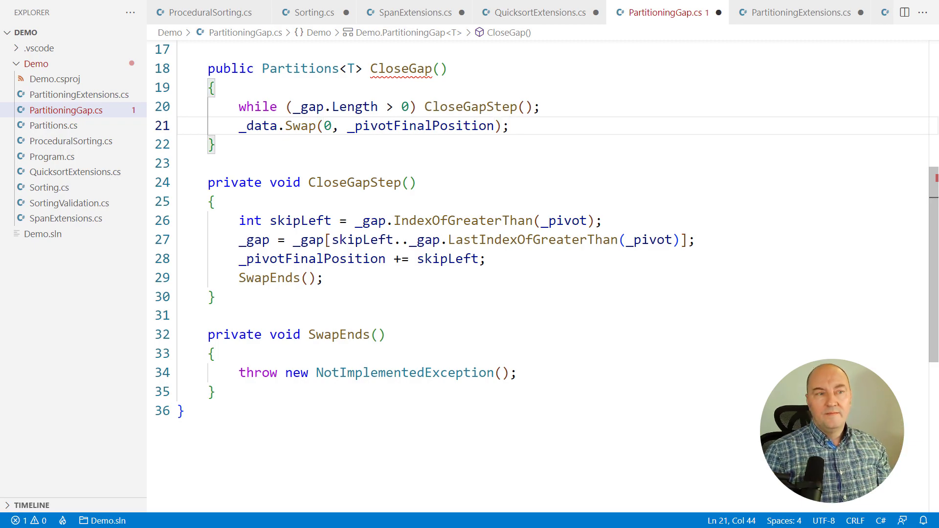
text(return new(_data[.._pivotFinalPosition], _data[(_pivotFinalPosition + 1)..]);)
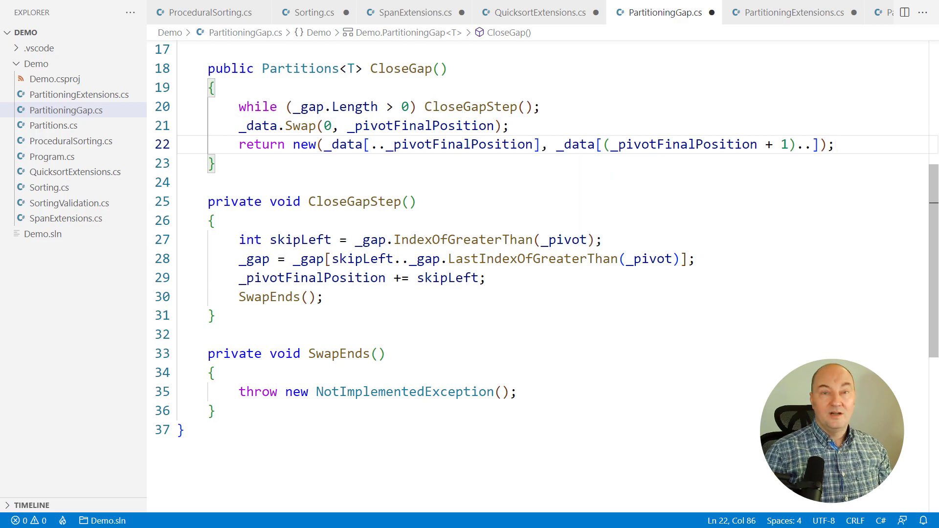
Step: Fill SwapEnds: return if gap length < 2, swap the ends, trim with [1..^1], increment _pivotFinalPosition
click(239, 392)
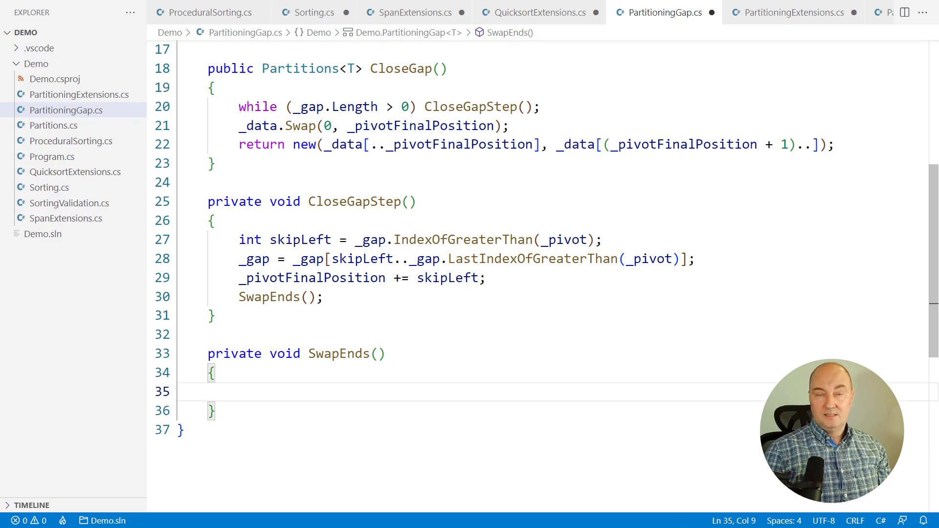
text(if (_gap.Length < 2) return;)
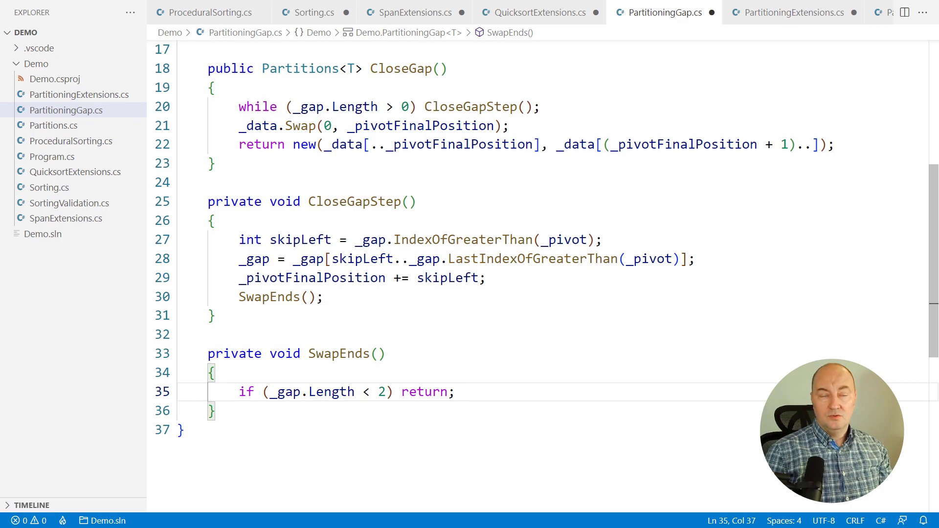
text(_gap.Sw)
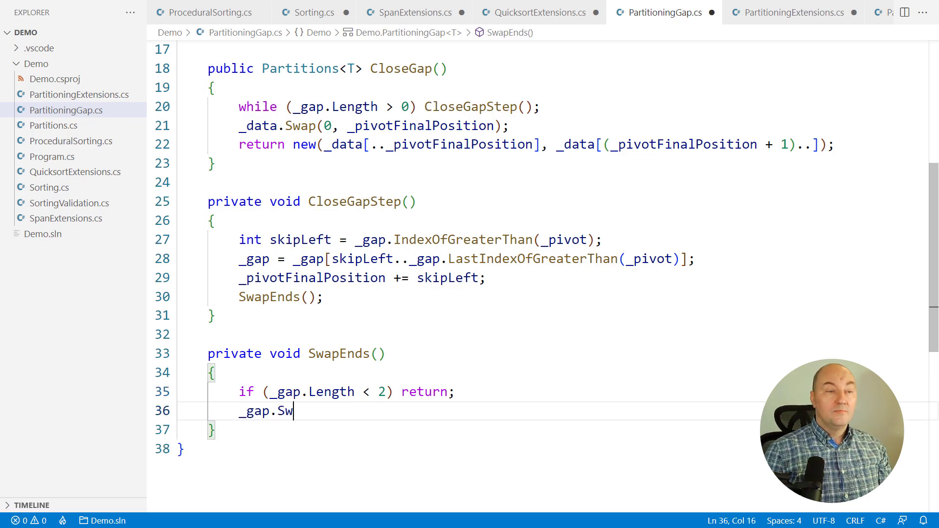
text(ap(0, _gap.Length - 1);)
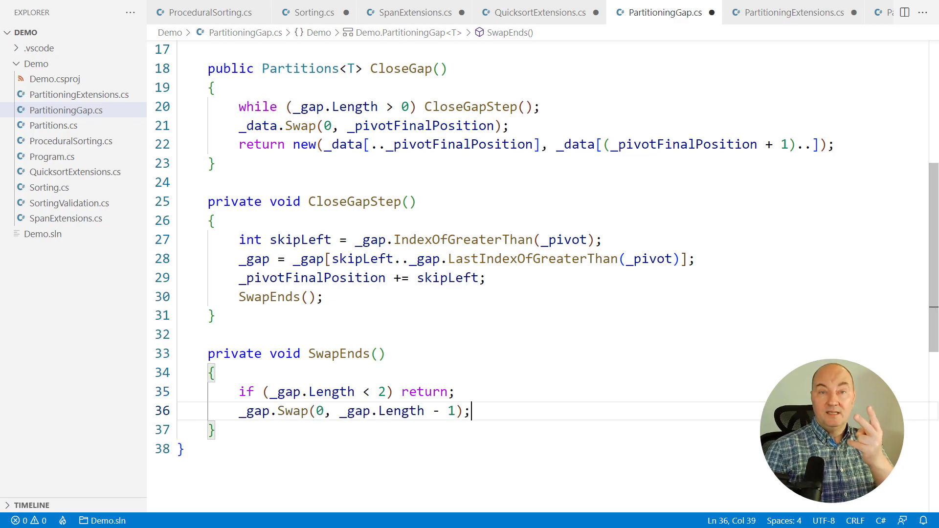
text(_g)
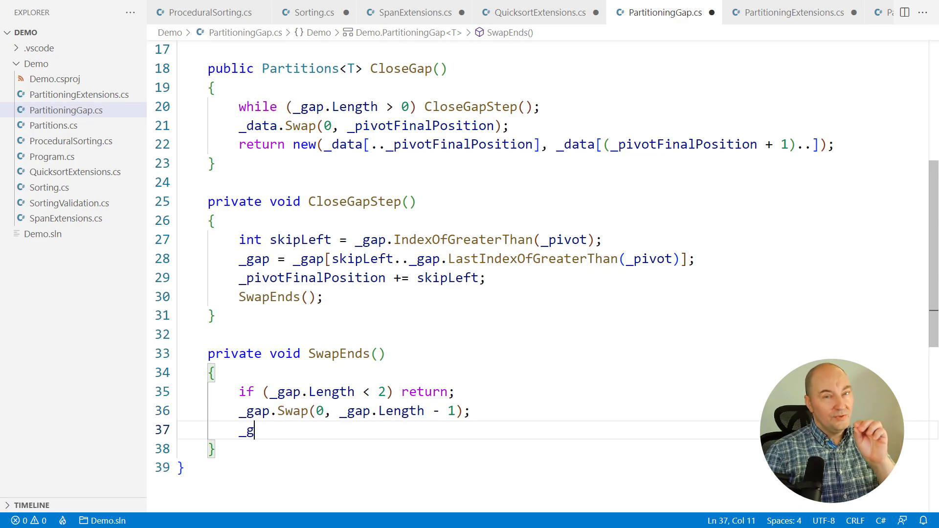
text(ap = _gap[1..^1];)
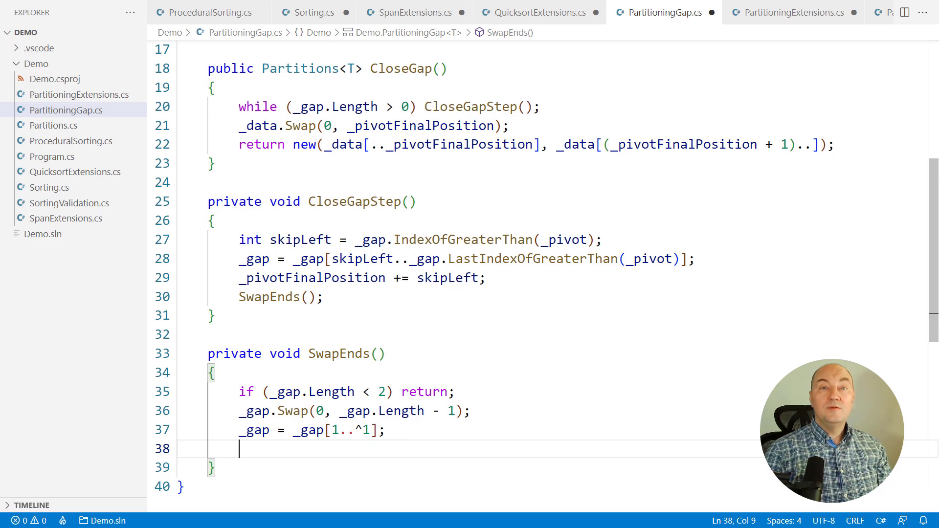
text(_pivotFinalPosition += 1;)
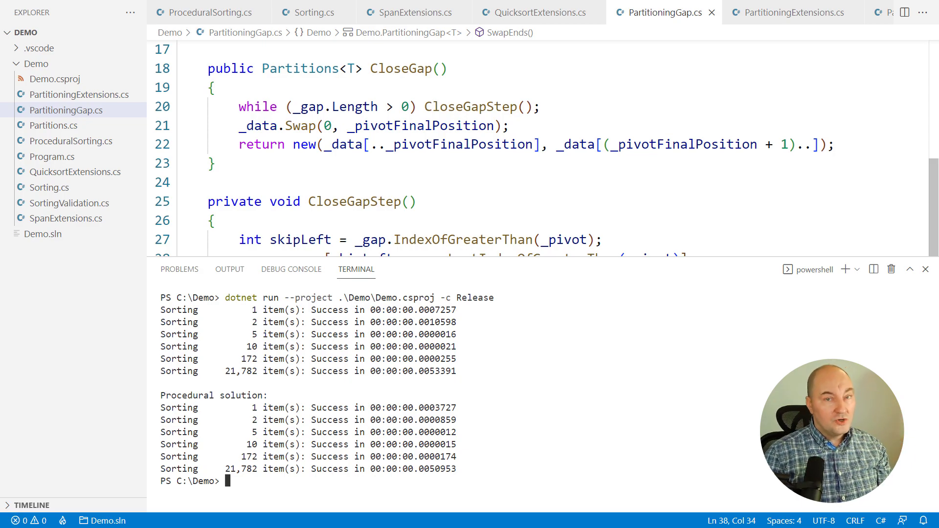
Step: Close the terminal panel so PartitioningGap.cs fills the editor
click(925, 269)
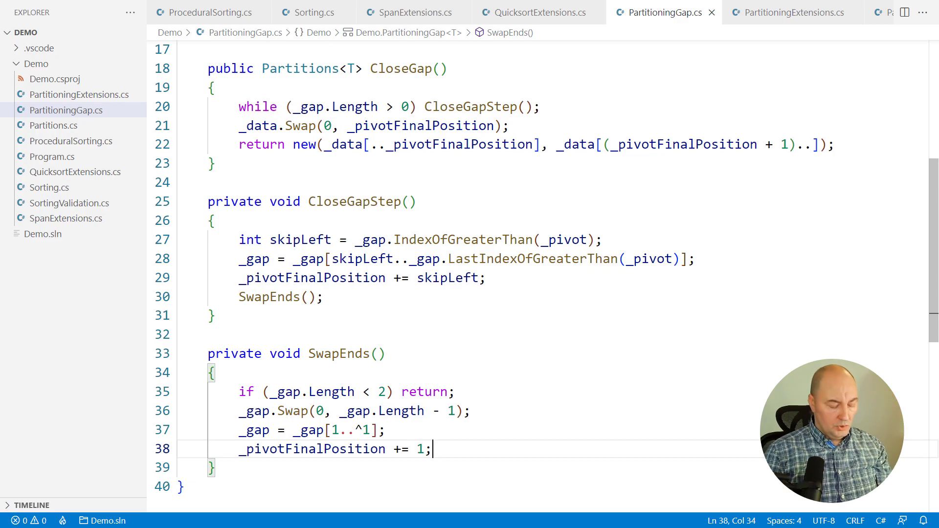
Step: In Sorting.cs, add the internal Sort stub and make Quicksort private
click(310, 12)
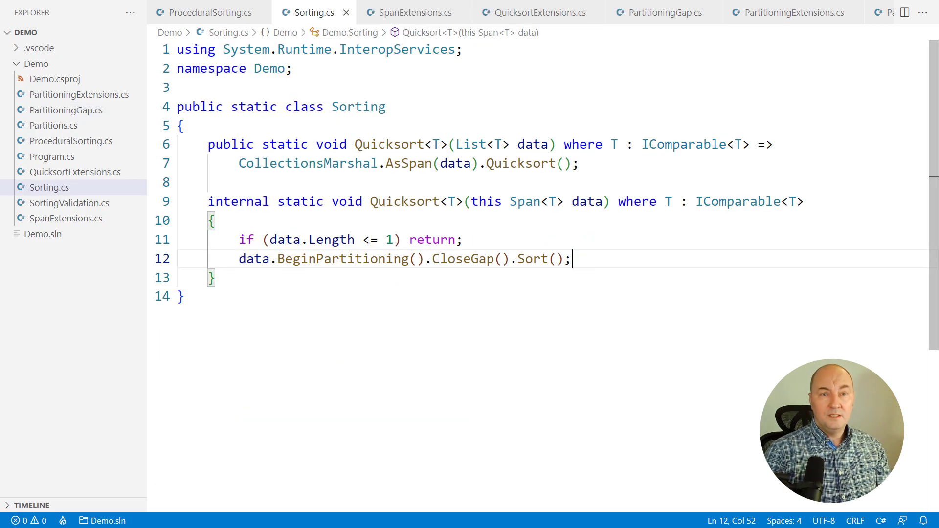
click(177, 220)
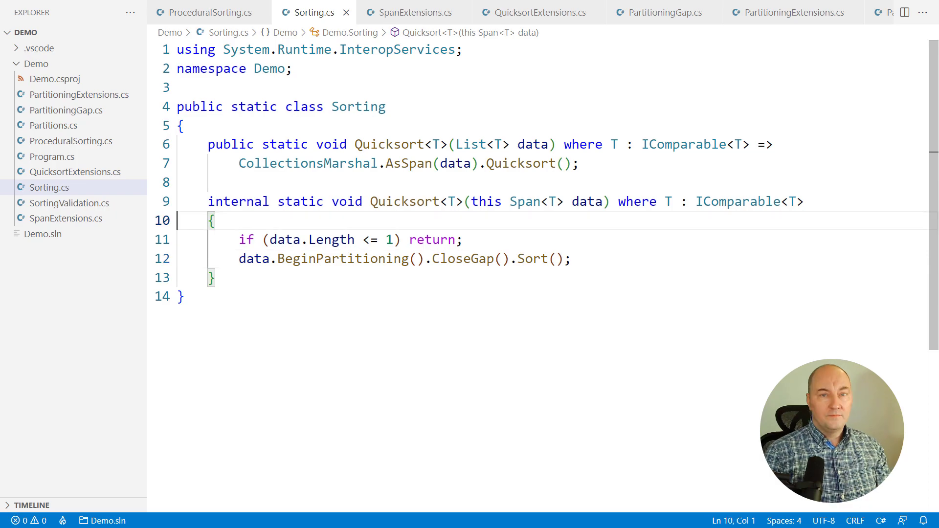
text(private)
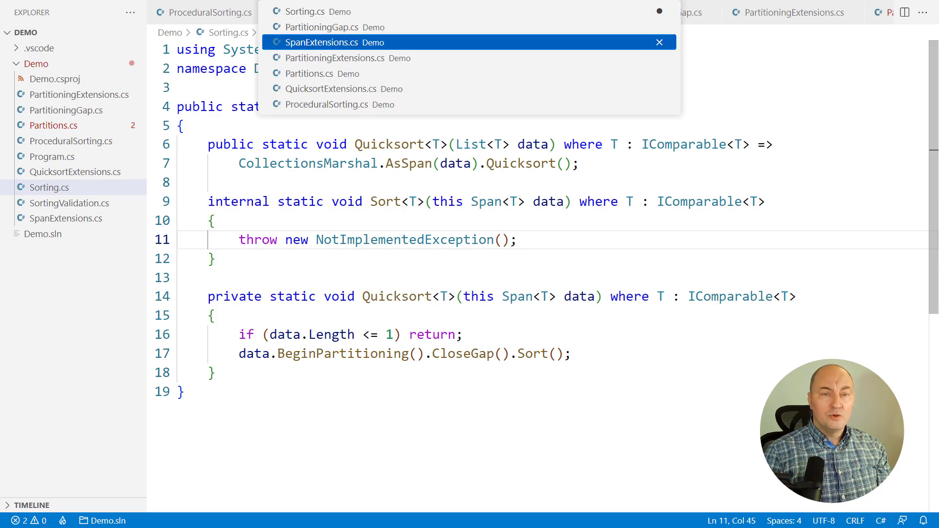
Step: In Partitions.cs, replace the Quicksort calls with Sort
click(309, 73)
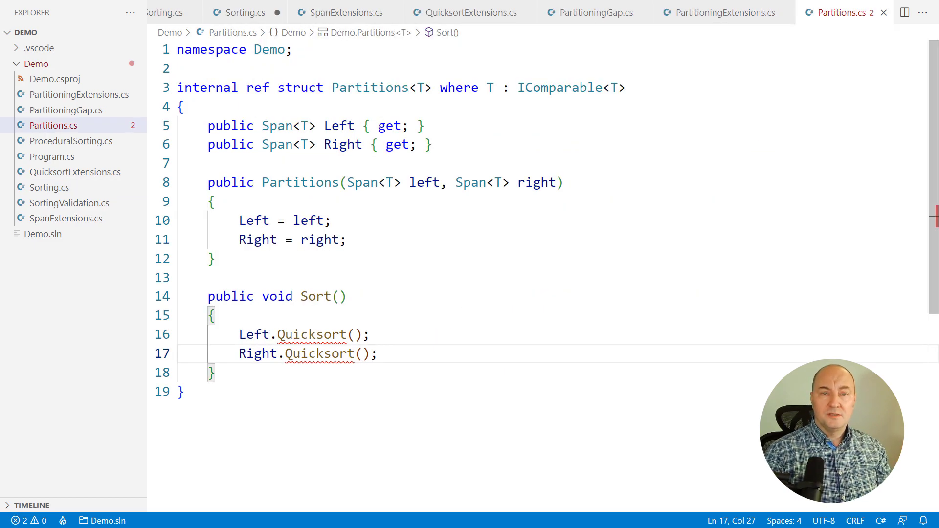
text(Sort)
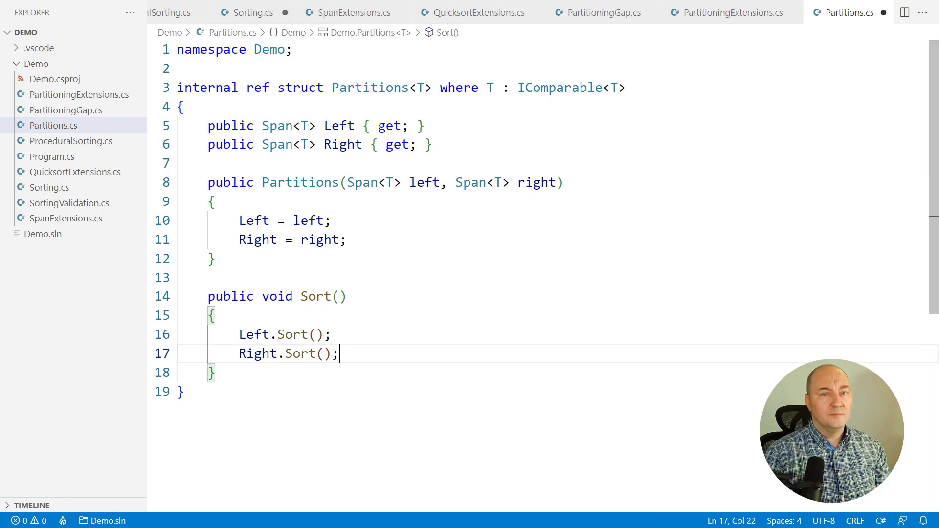
click(252, 12)
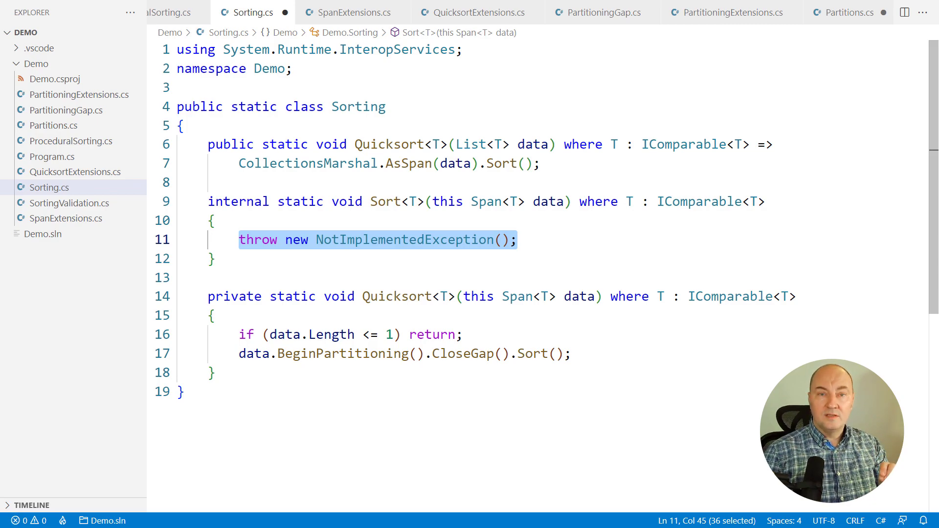
Step: Make Sort call SelectionSort when data.Length < 16, else Quicksort, and start declaring SelectionSort<T>
text(if (data.Length < 16))
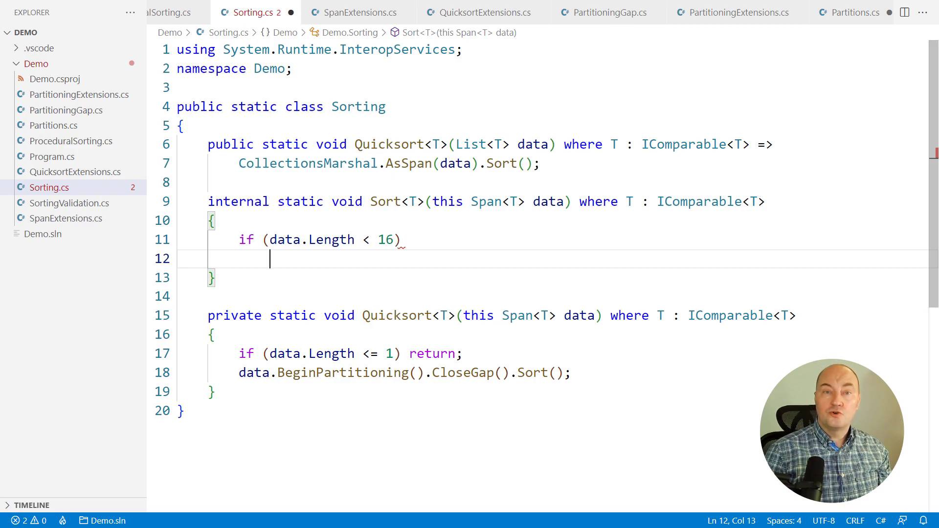
text(data.SelectionSort();)
text(data.Quicksort();)
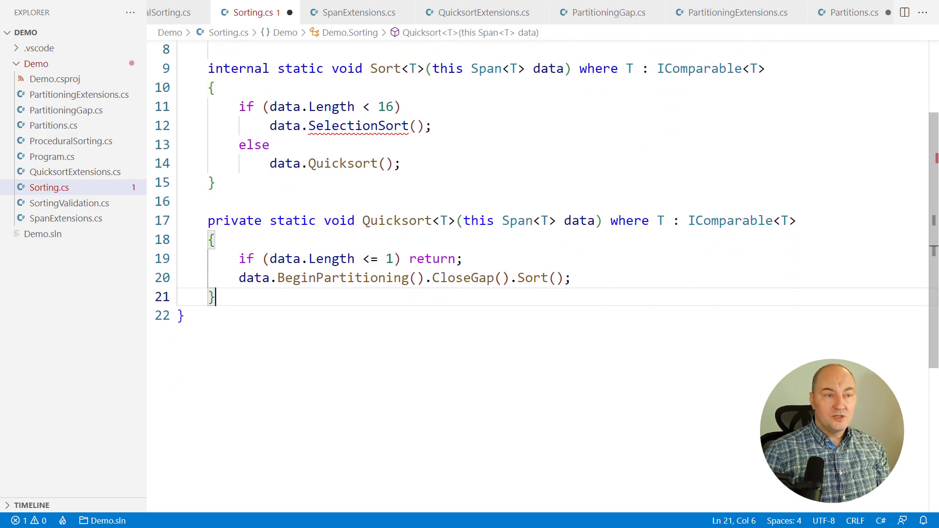
text(private static void SelectionSort<T>(this Span<T> data) where T : IComparable<)
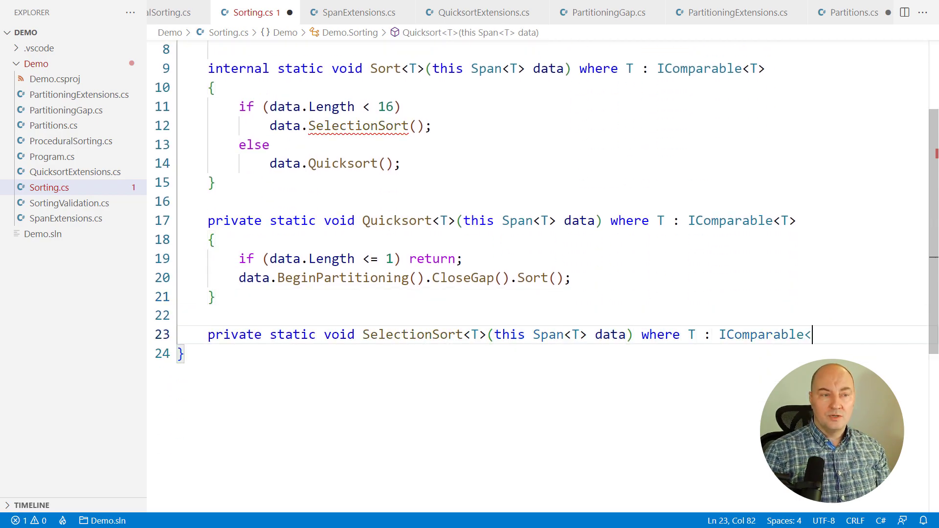
Step: At the end of SpanExtensions.cs, add an IndexOfMin<T> extension method
click(353, 12)
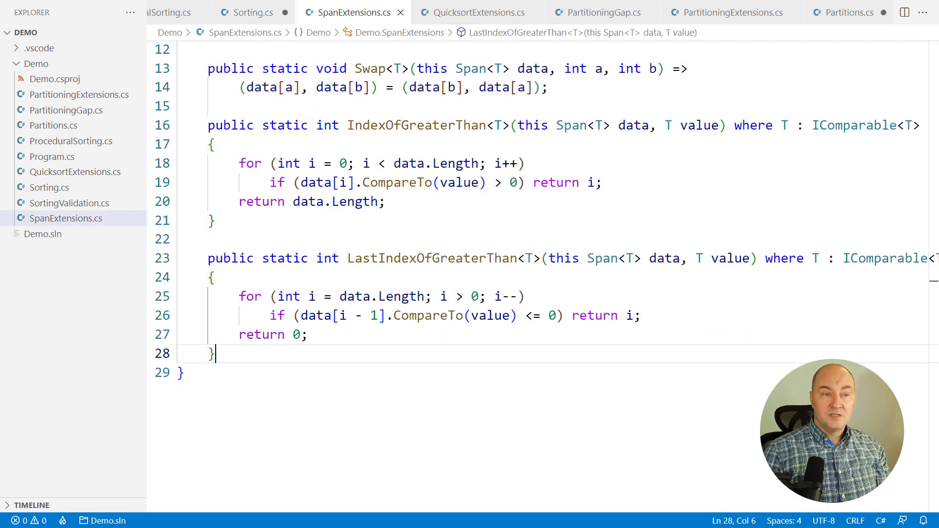
scroll(down, 3)
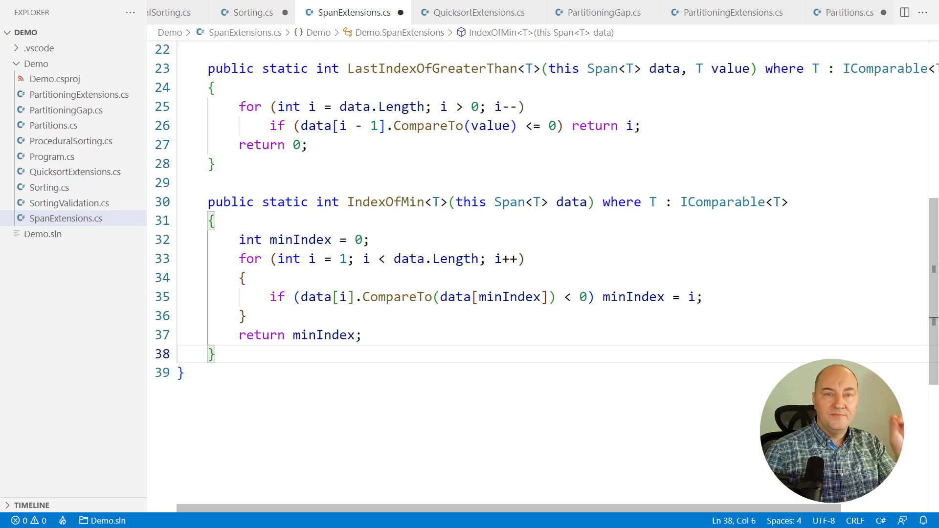
Step: In Sorting.cs, loop SelectionSort: data.Swap(0, data.IndexOfMin()), then data = data[1..]
click(245, 12)
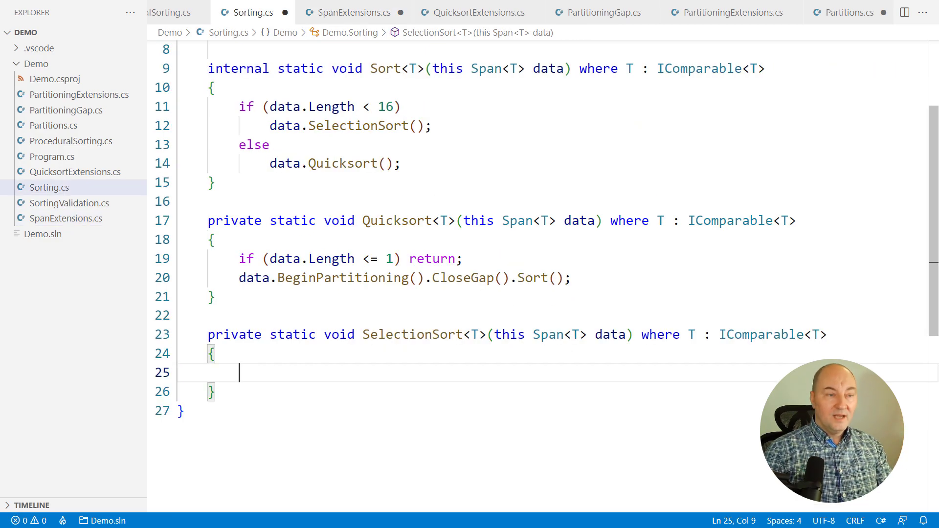
scroll(down, 3)
text(while (data.Length > 1)
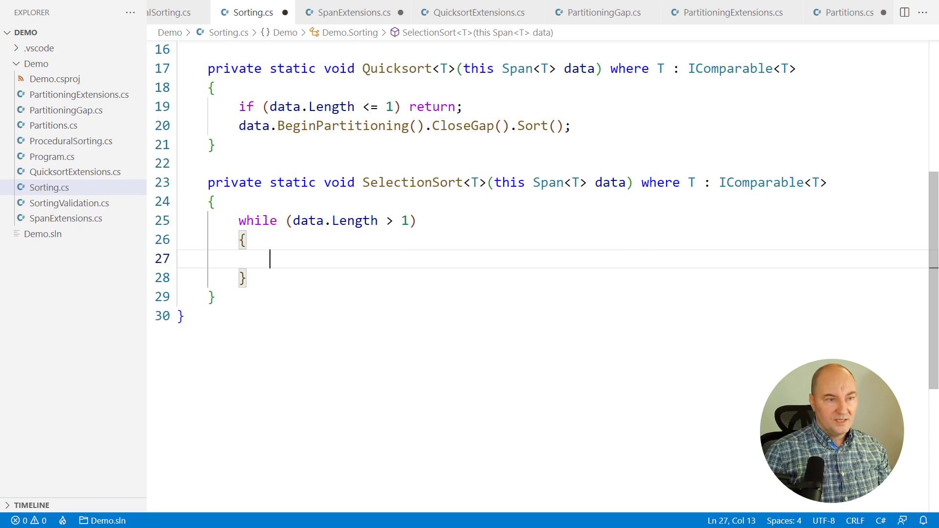
text(data.Swap(0, data.)
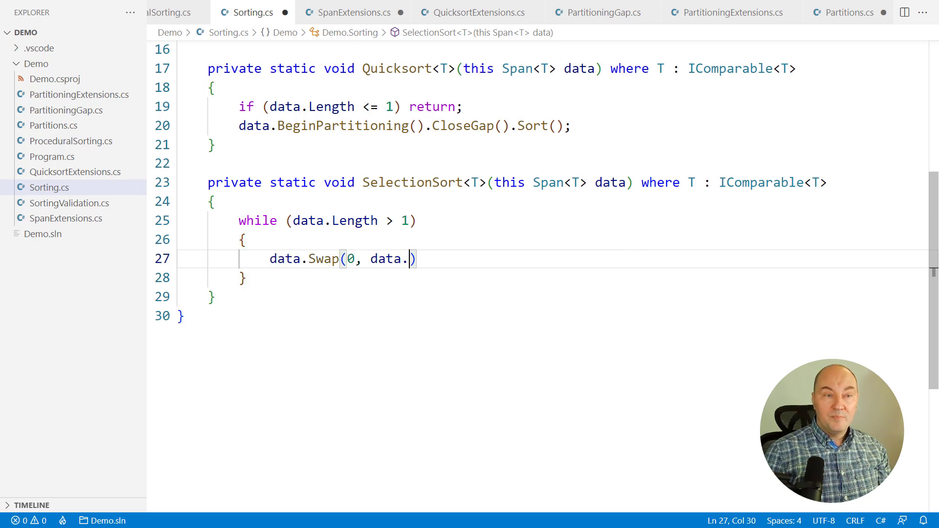
text(IndexOfMin());)
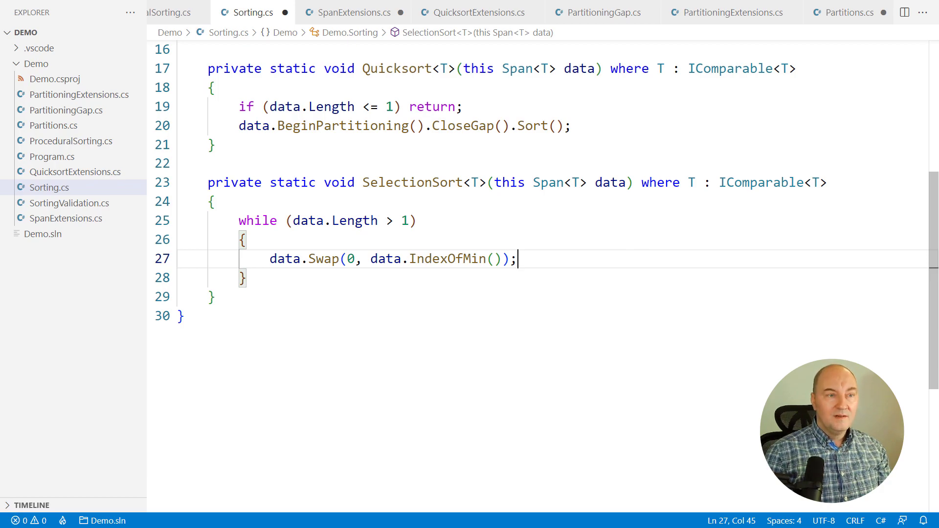
text(data = data[1..];)
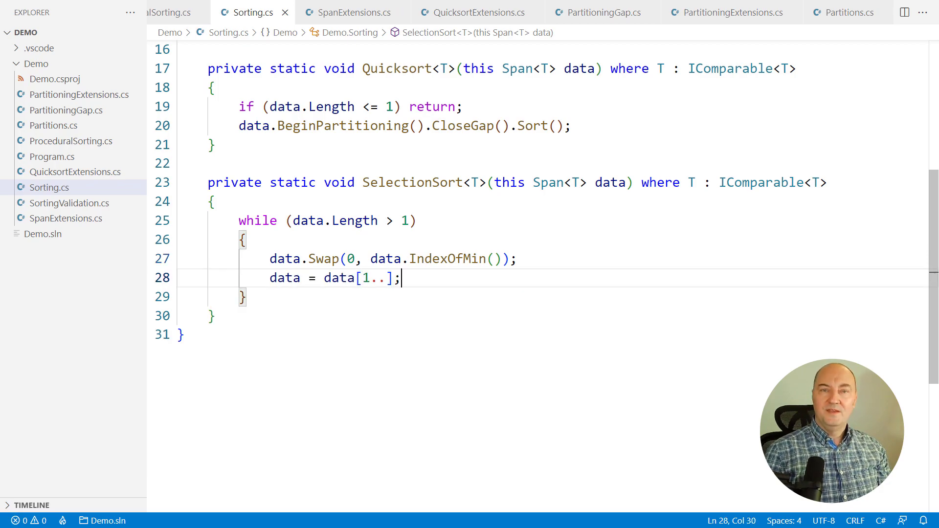